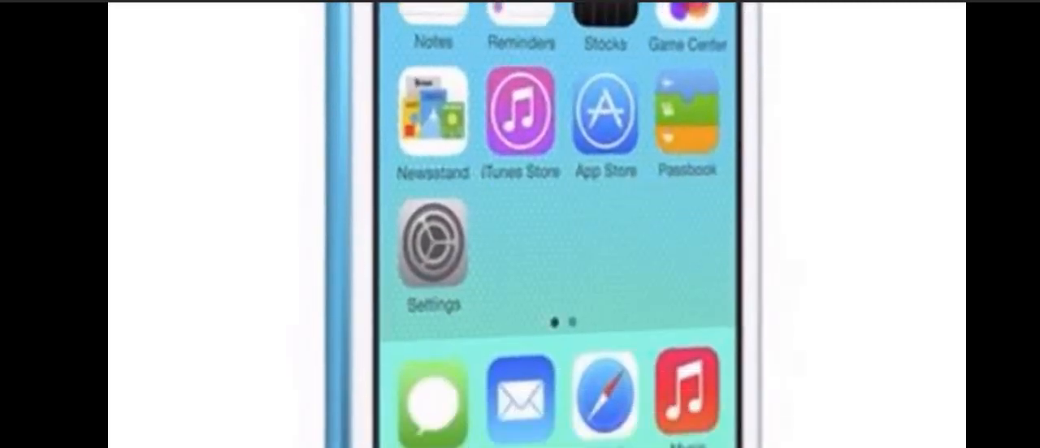
{"action": "scroll", "scroll_direction": "down", "scroll_amount": 3}
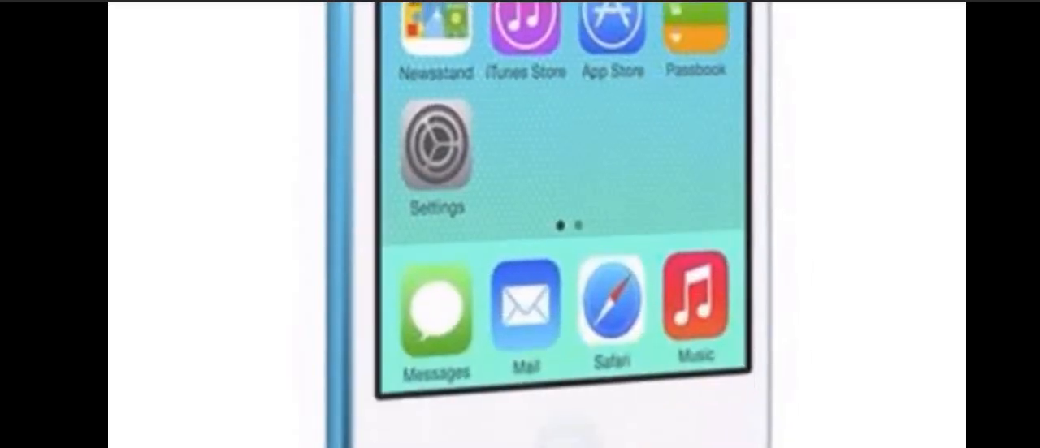
{"action": "scroll", "scroll_direction": "right", "scroll_amount": 3}
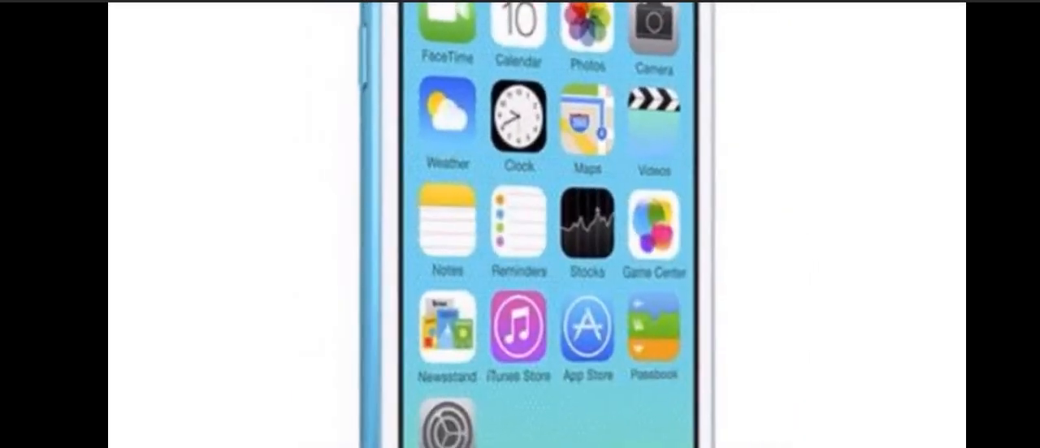